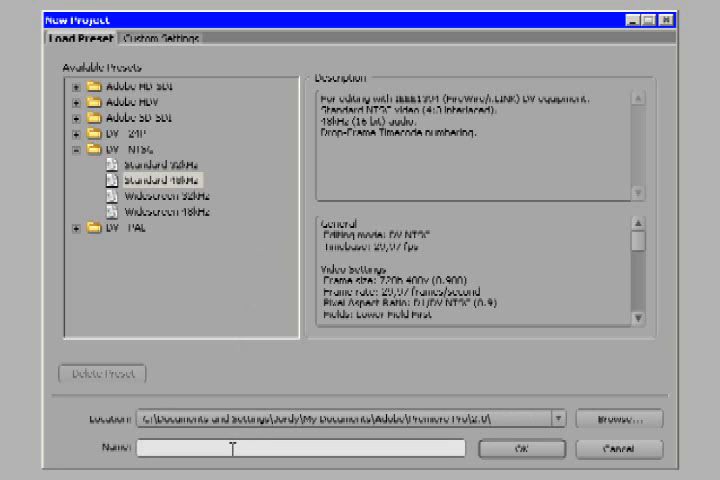
# Step: Name the new DV-NTSC Standard 48kHz project 'Test' and create it
pyautogui.write('Test')
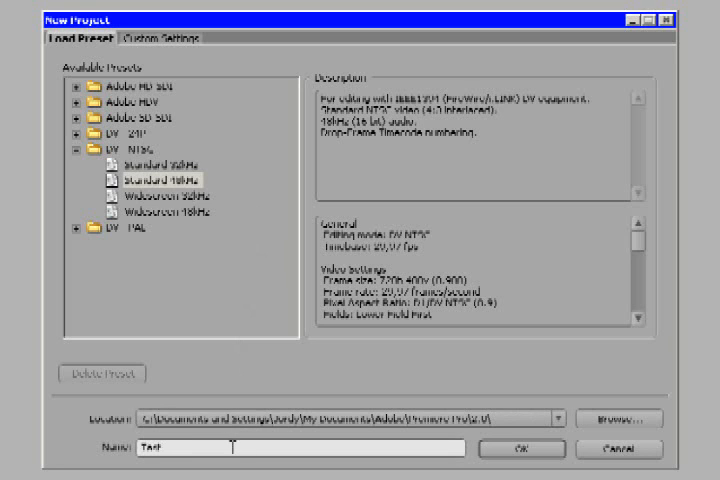
pyautogui.click(520, 448)
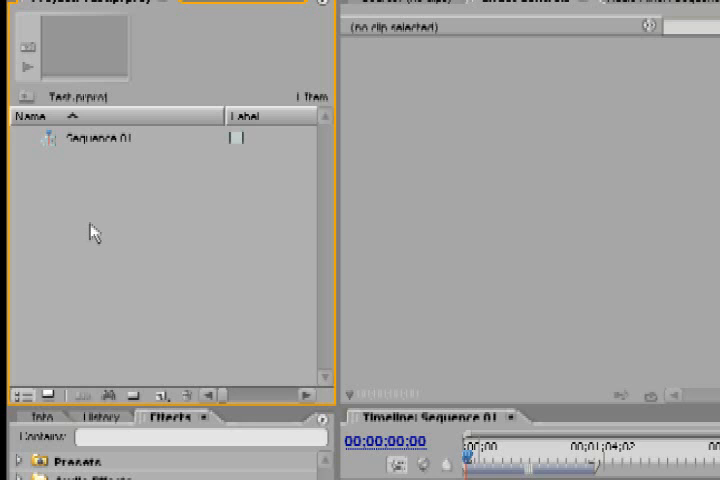
pyautogui.moveTo(82, 236)
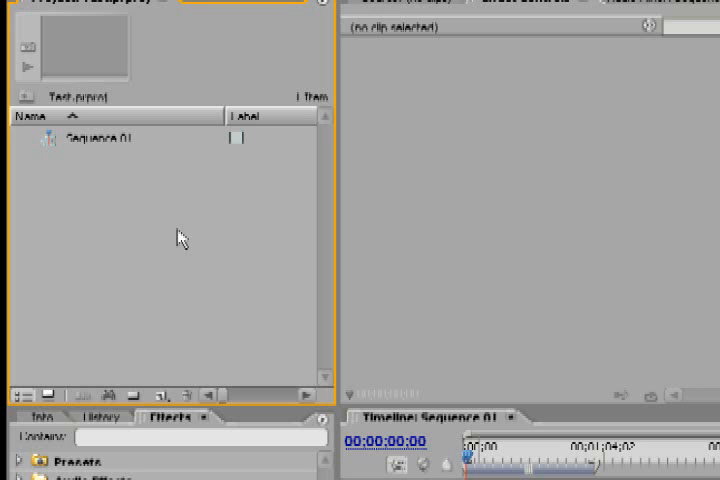
# Step: Import the Footage file from the Desktop into the Project panel as Footage.avi
pyautogui.rightClick(180, 237)
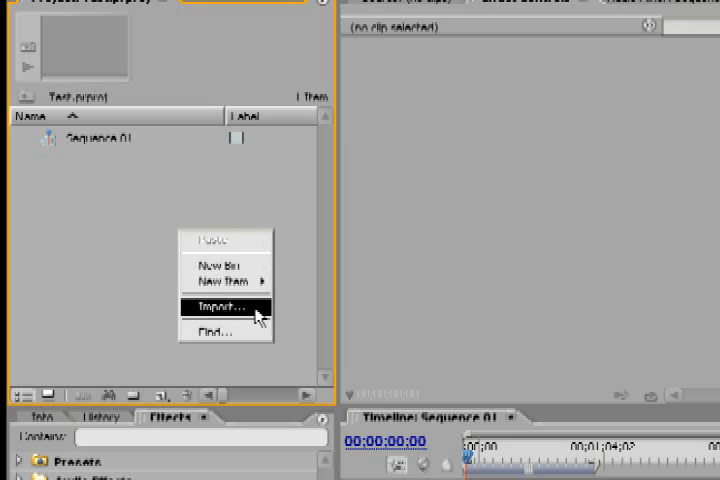
pyautogui.click(218, 306)
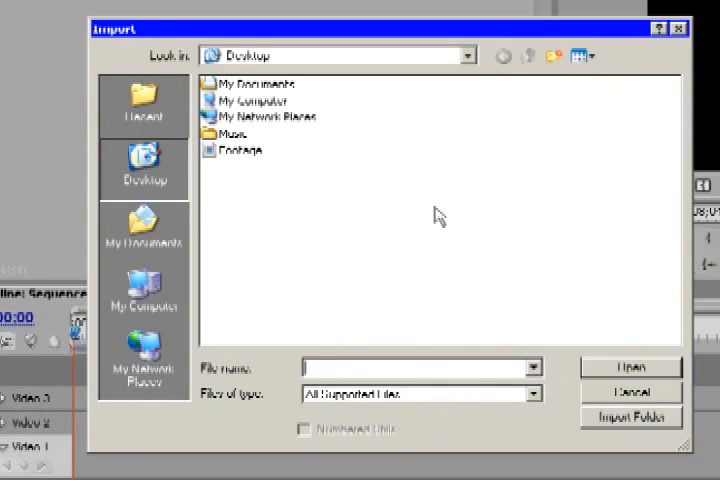
pyautogui.click(237, 151)
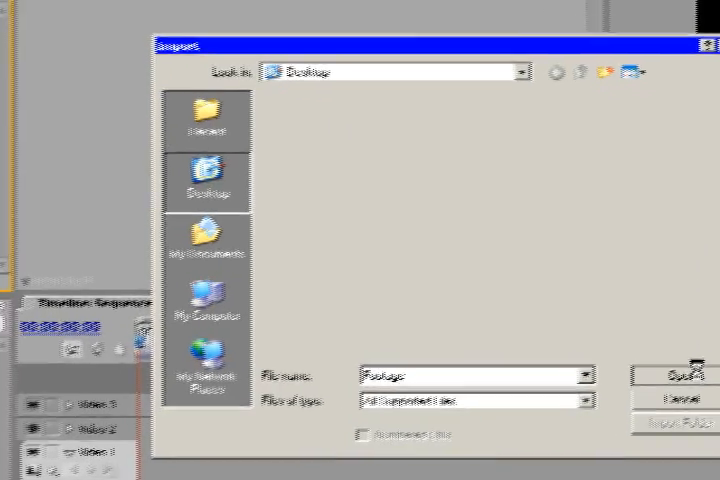
pyautogui.click(676, 375)
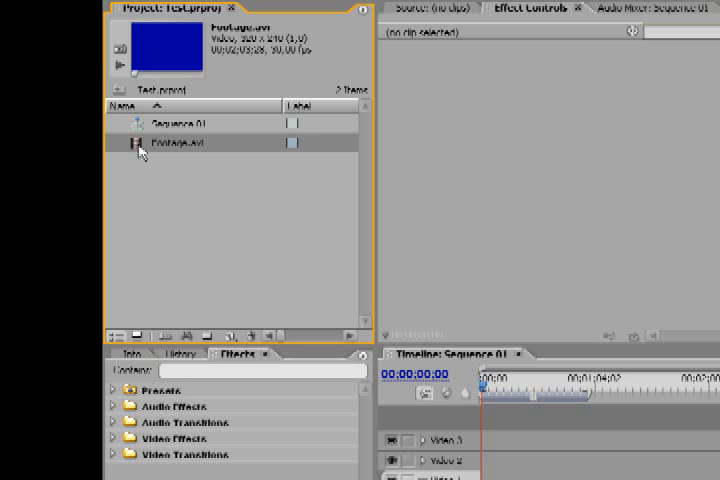
pyautogui.moveTo(191, 302)
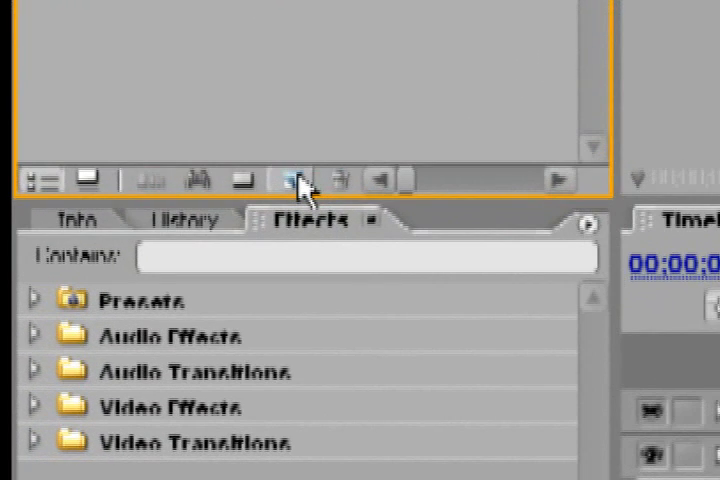
pyautogui.click(293, 180)
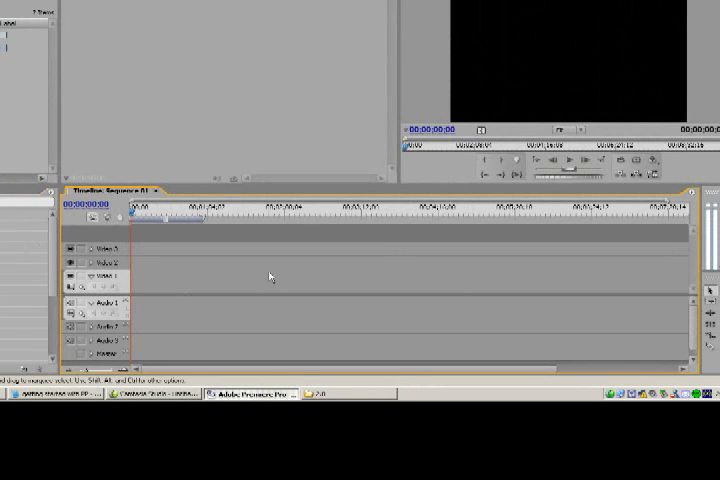
pyautogui.moveTo(228, 290)
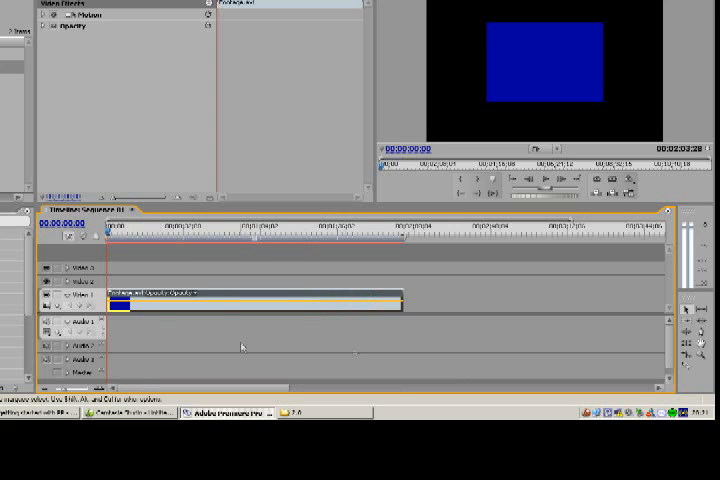
pyautogui.moveTo(224, 317)
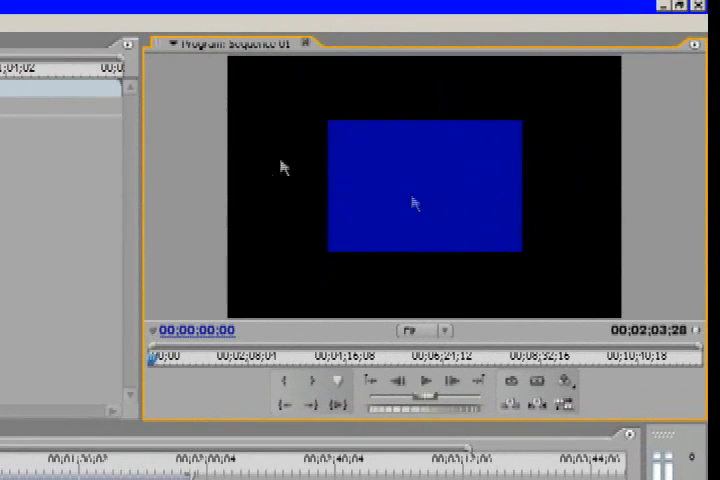
# Step: Activate the Program monitor to play the sequence's first few seconds
pyautogui.click(424, 384)
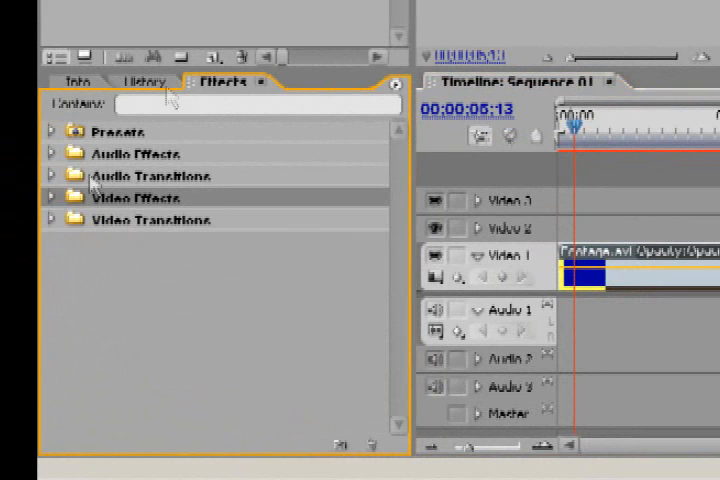
# Step: Expand Video Effects and the Adjust category to reach Brightness & Contrast
pyautogui.click(48, 197)
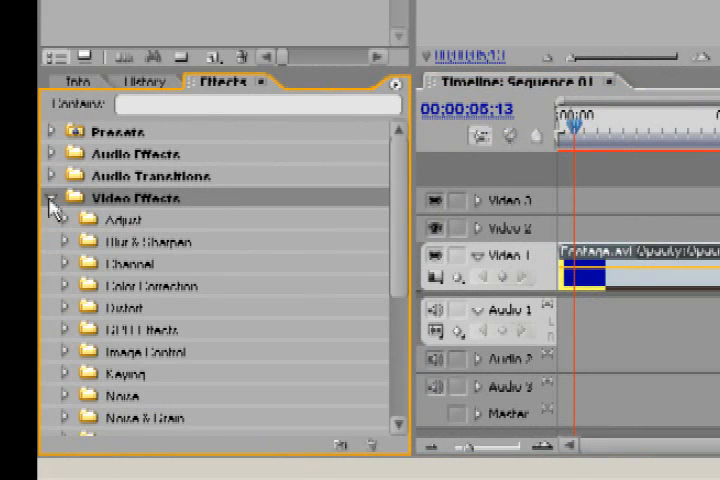
pyautogui.scroll(-3)
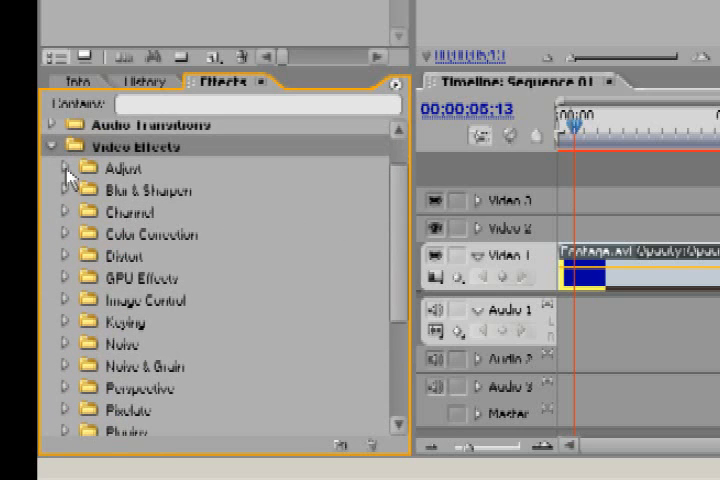
pyautogui.click(66, 168)
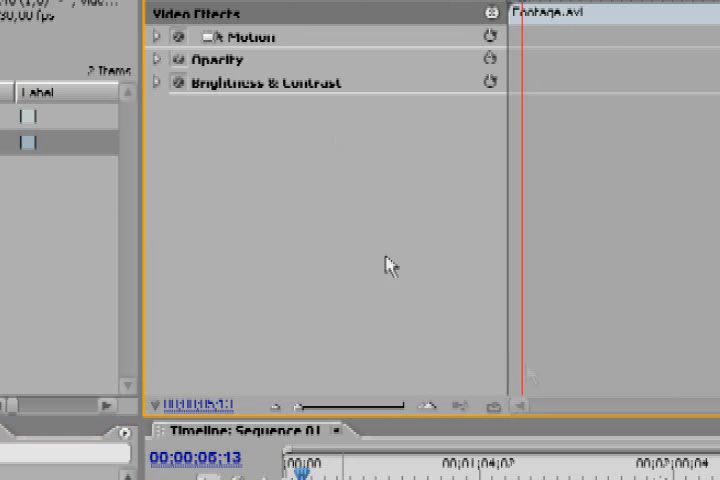
pyautogui.moveTo(352, 200)
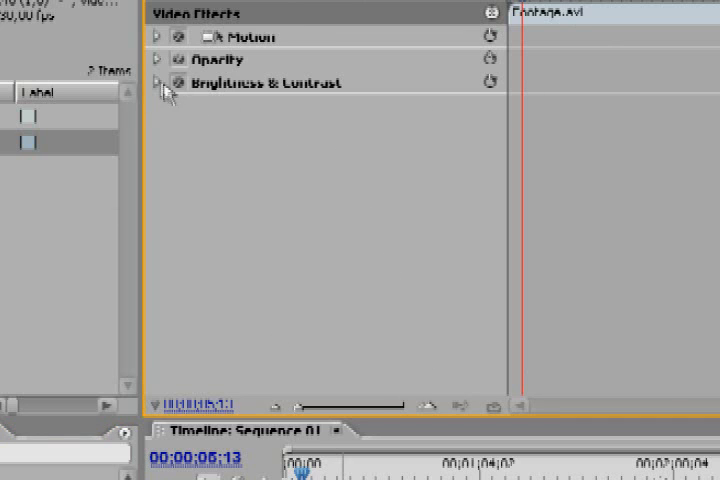
# Step: Expand Brightness & Contrast in Effect Controls to show Brightness and Contrast at 0.0
pyautogui.click(161, 82)
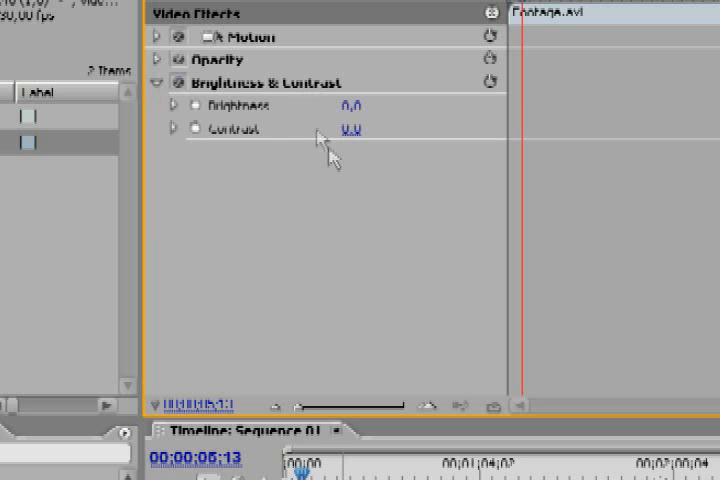
pyautogui.moveTo(235, 112)
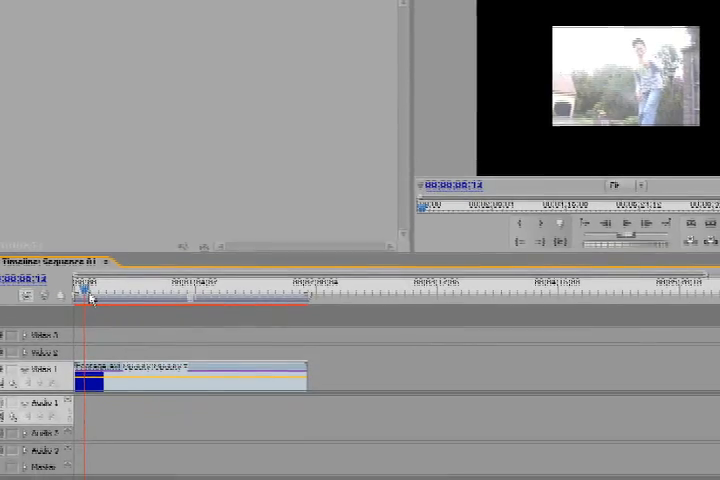
# Step: Scrub the playhead along the timeline ruler past the clip's start
pyautogui.moveTo(90, 303); pyautogui.dragTo(105, 288)
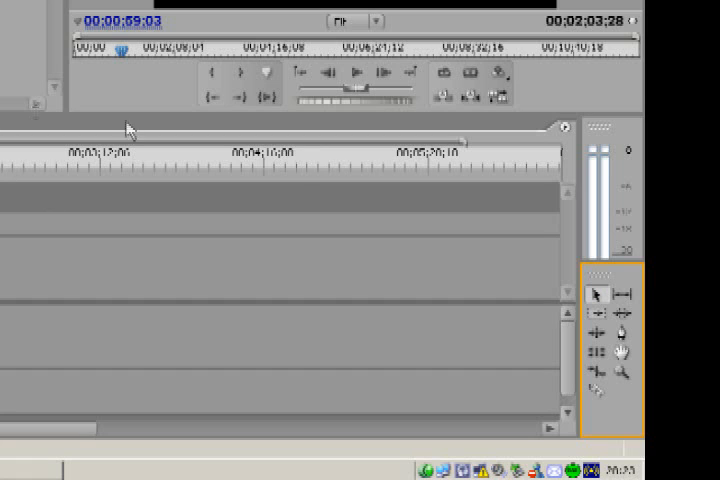
pyautogui.moveTo(578, 270)
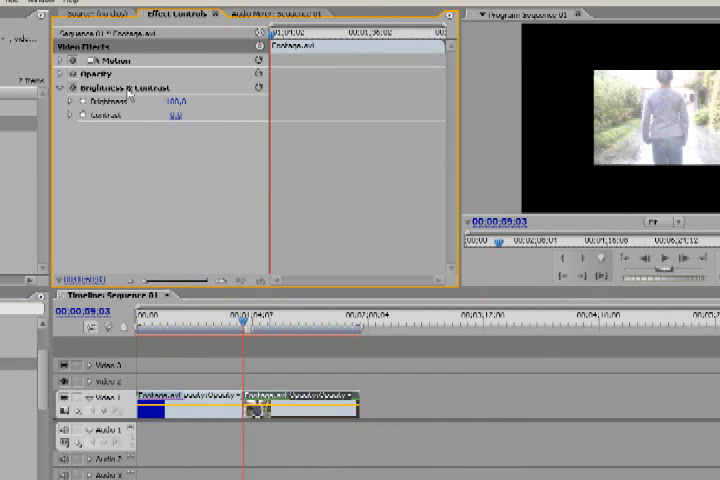
# Step: Cut Brightness & Contrast from the second Footage.avi clip's Effect Controls
pyautogui.click(135, 88)
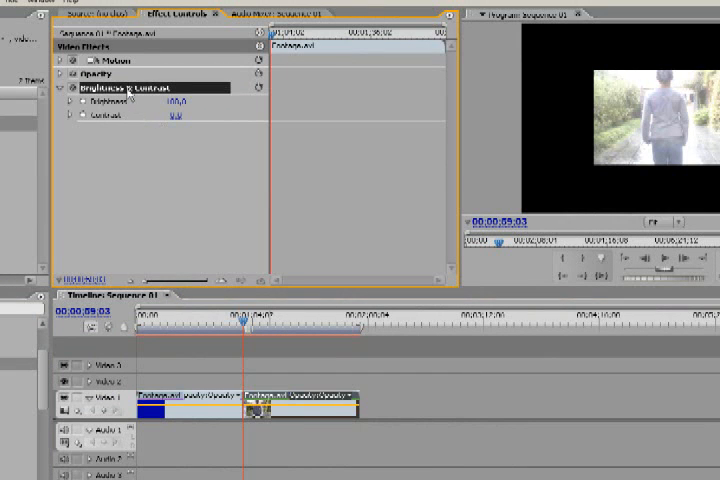
pyautogui.rightClick(130, 88)
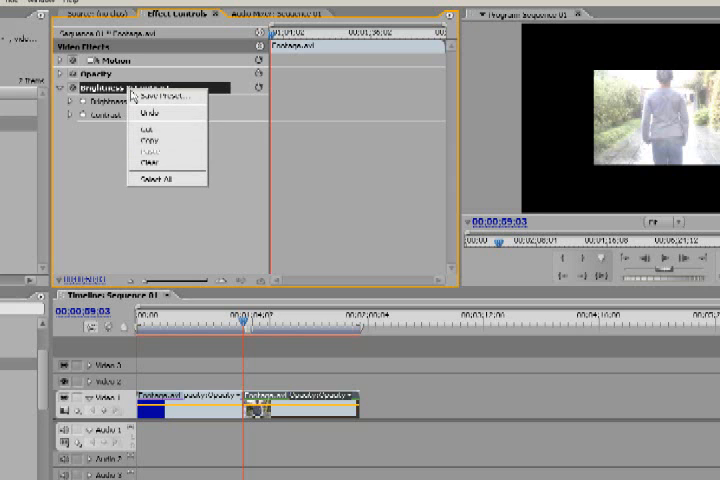
pyautogui.moveTo(163, 132)
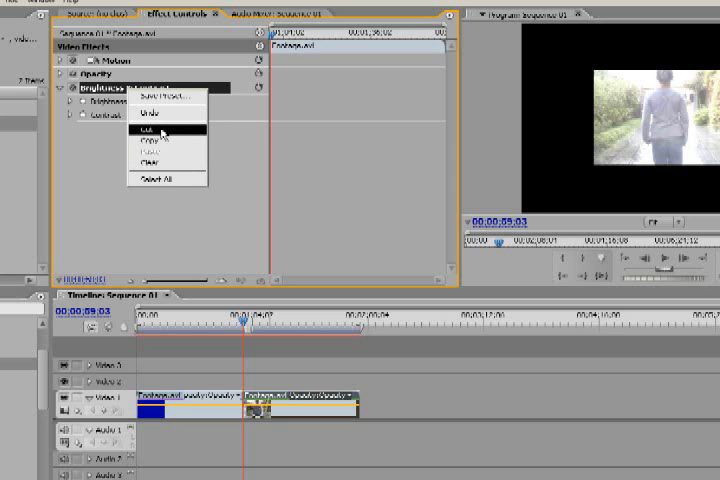
pyautogui.click(151, 129)
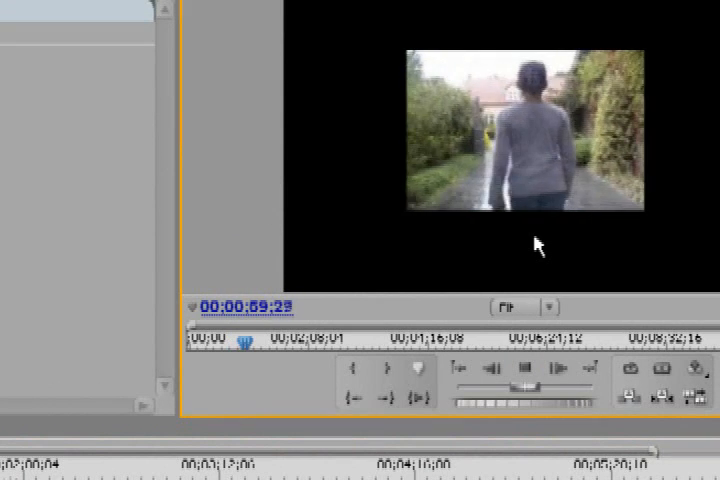
# Step: Stop playback at 00:01:03:01 after viewing the unbrightened second clip
pyautogui.click(521, 371)
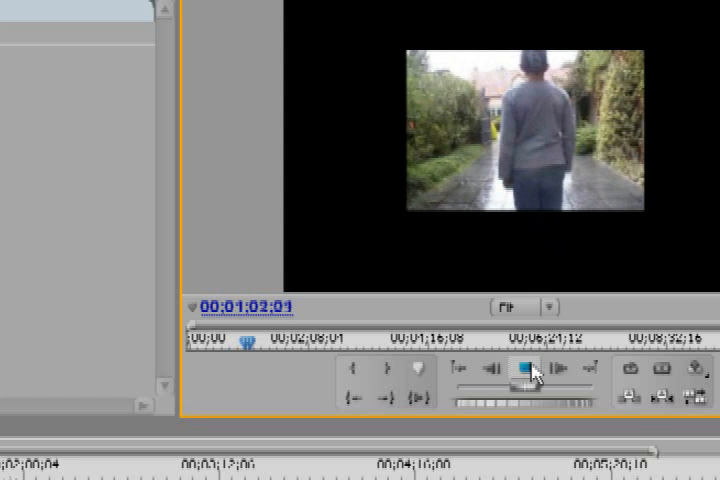